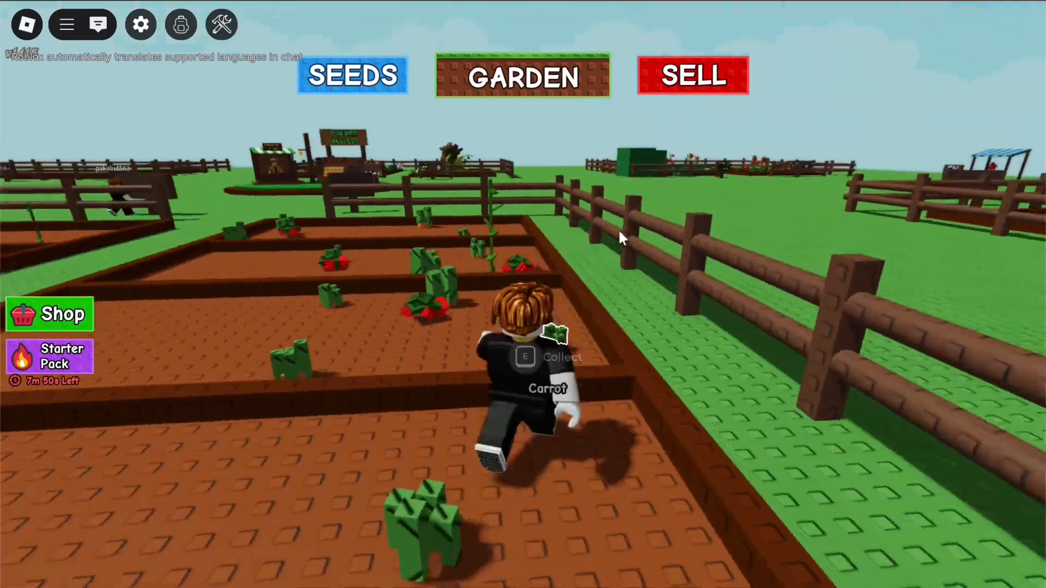
Navigate the new Chrome tab to roblox.com via the address-bar suggestion.
{"action": "key", "text": "e"}
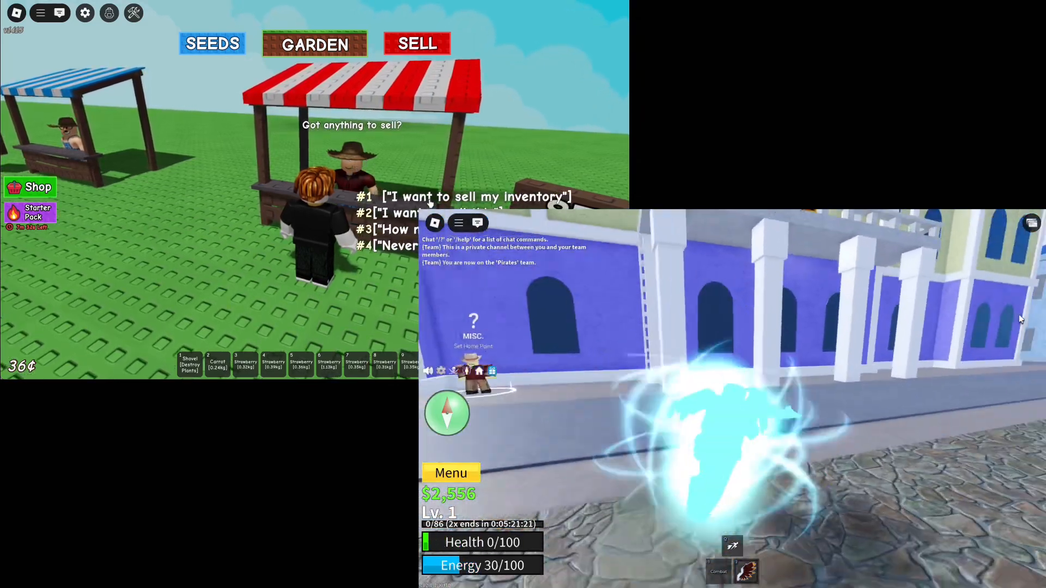
{"action": "left_click", "coordinate": [467, 197]}
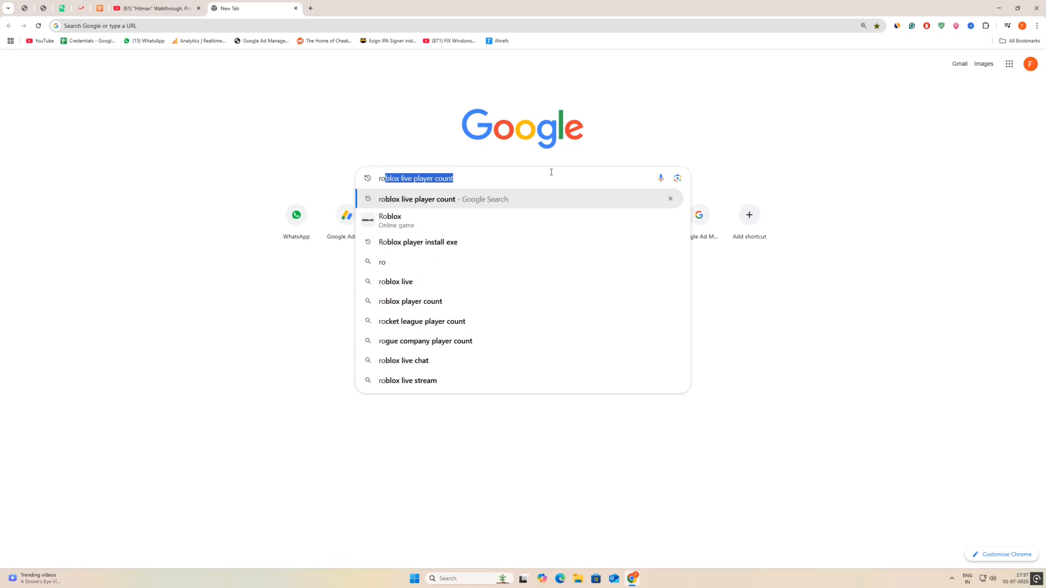
{"action": "type", "text": "roblox.com"}
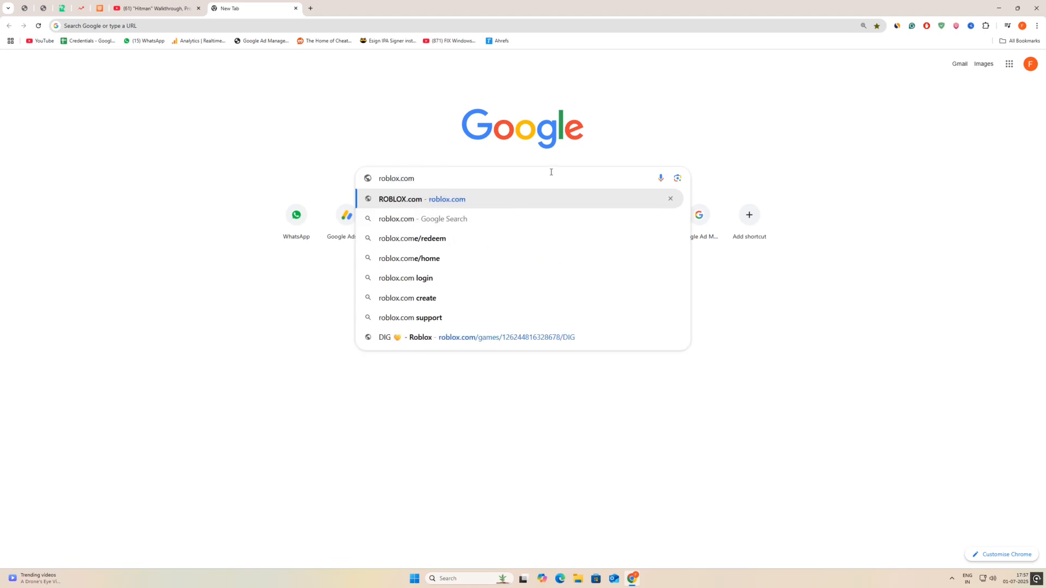
{"action": "left_click", "coordinate": [399, 198]}
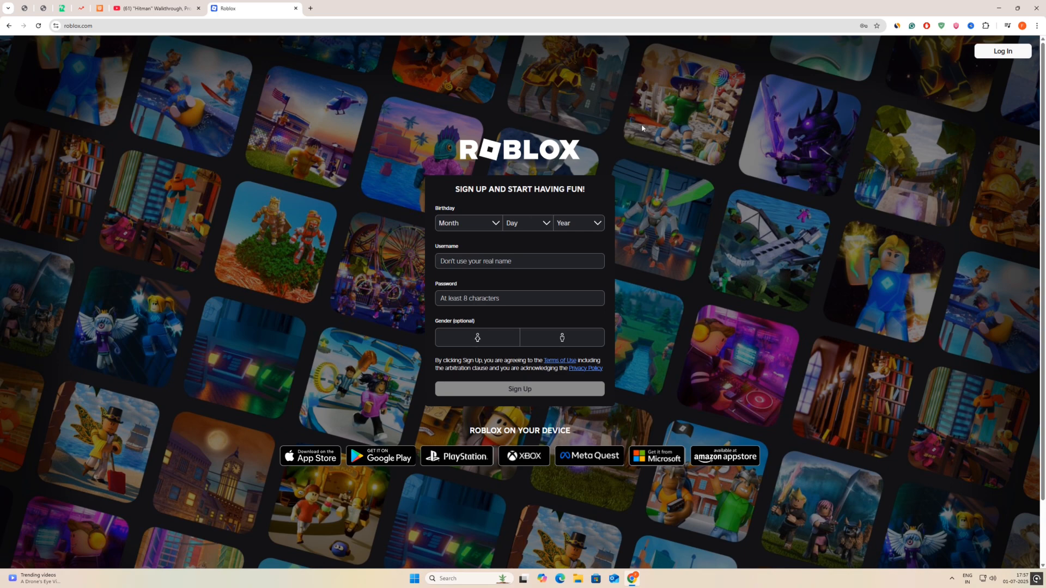
{"action": "mouse_move", "coordinate": [494, 183]}
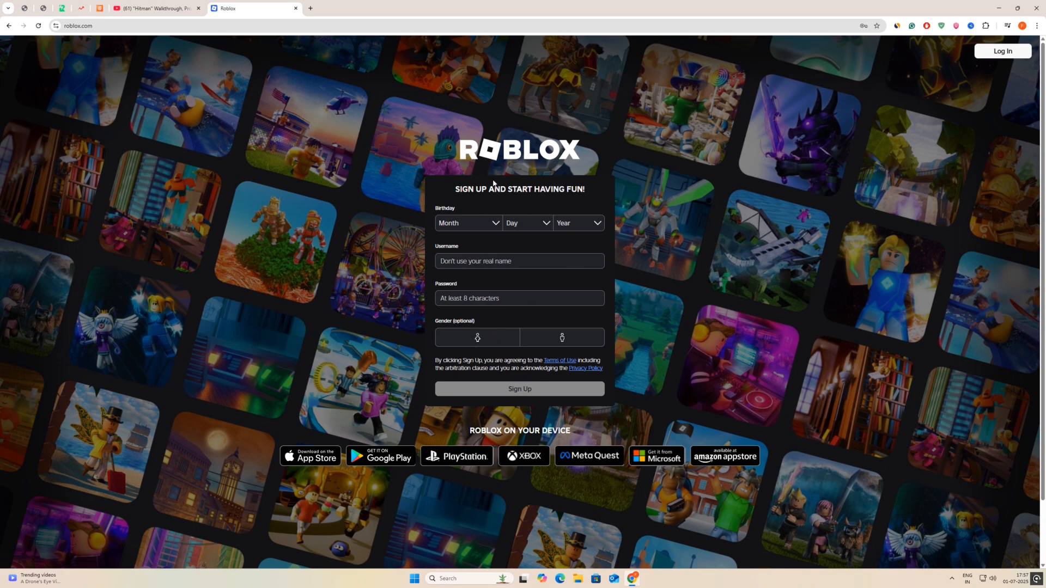
Reach the Add Account login form and focus its Username/Email/Phone field.
{"action": "left_click", "coordinate": [1001, 51]}
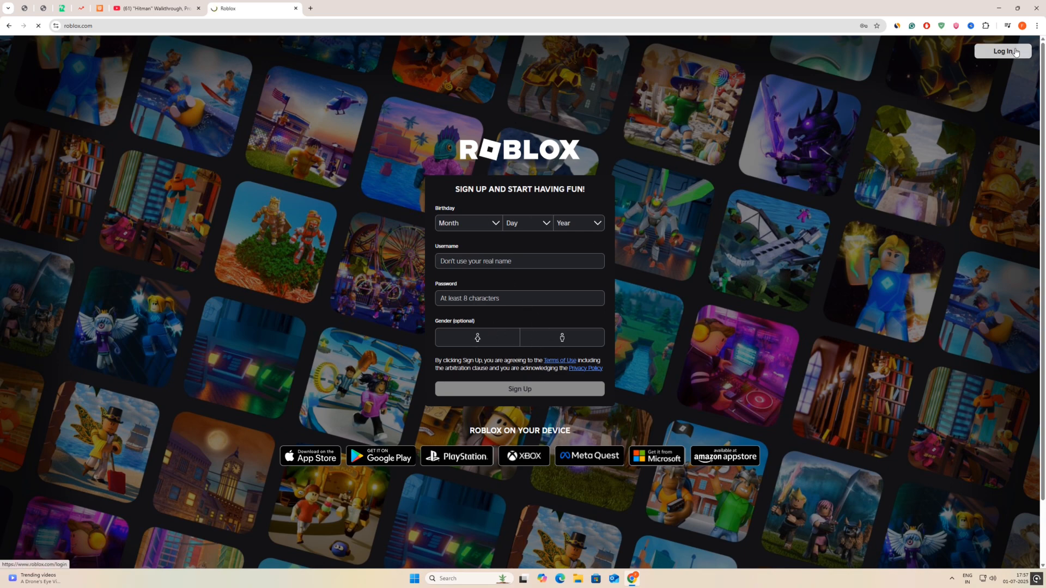
{"action": "left_click", "coordinate": [1002, 51]}
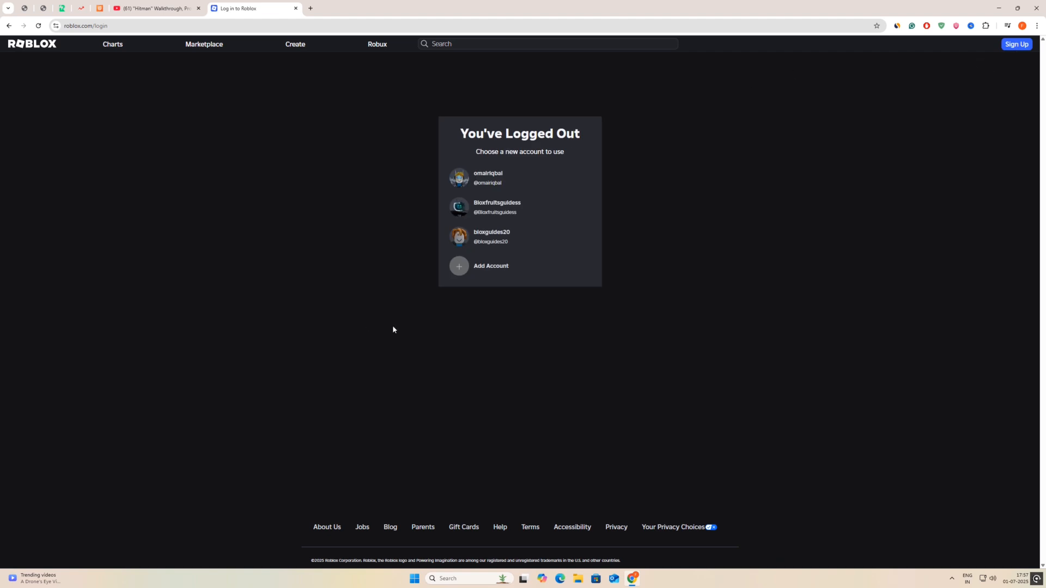
{"action": "left_click", "coordinate": [492, 266]}
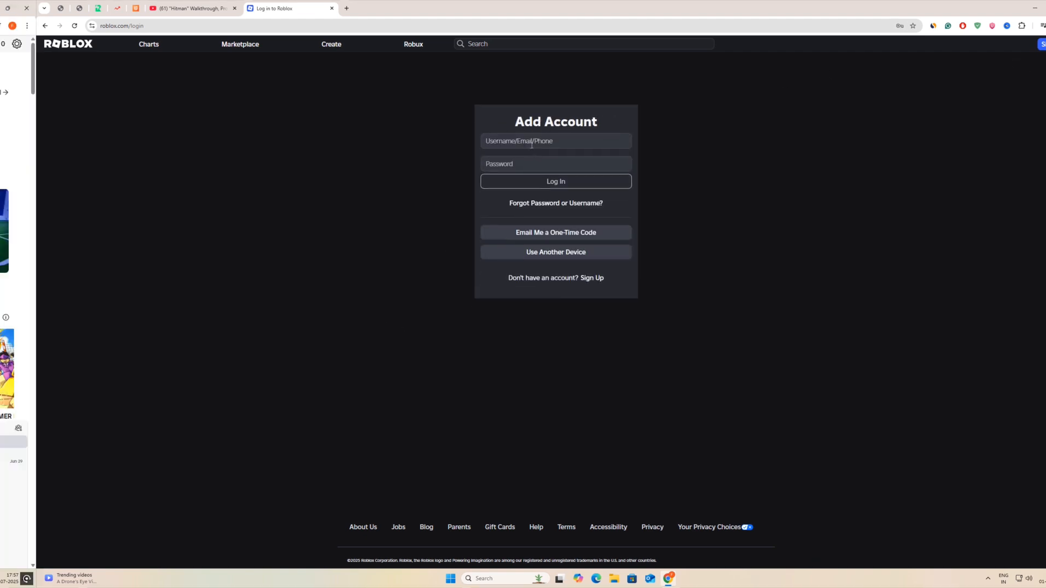
{"action": "left_click", "coordinate": [556, 181]}
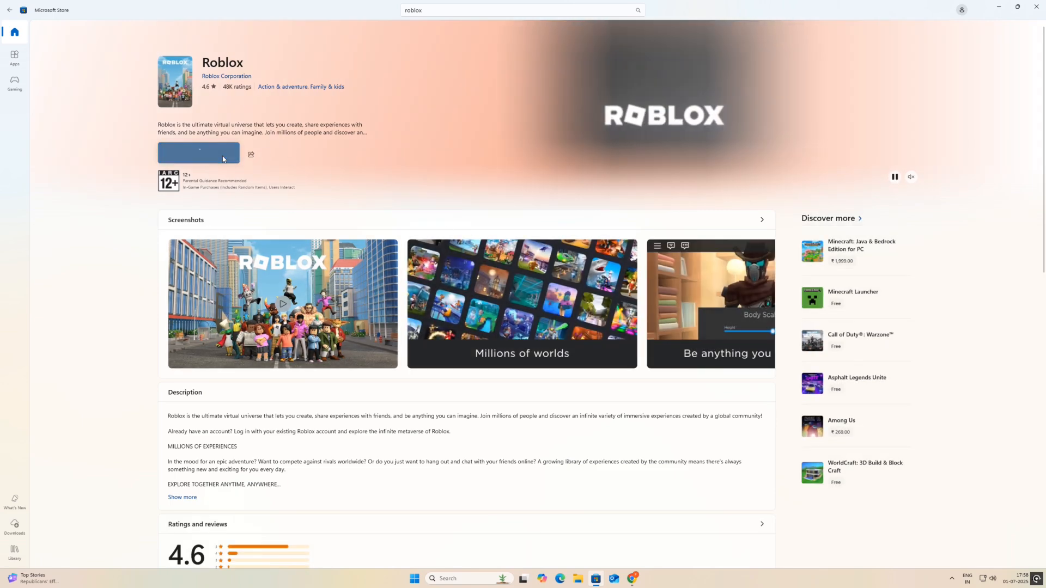
Launch the Roblox app from its Microsoft Store listing.
{"action": "left_click", "coordinate": [198, 152]}
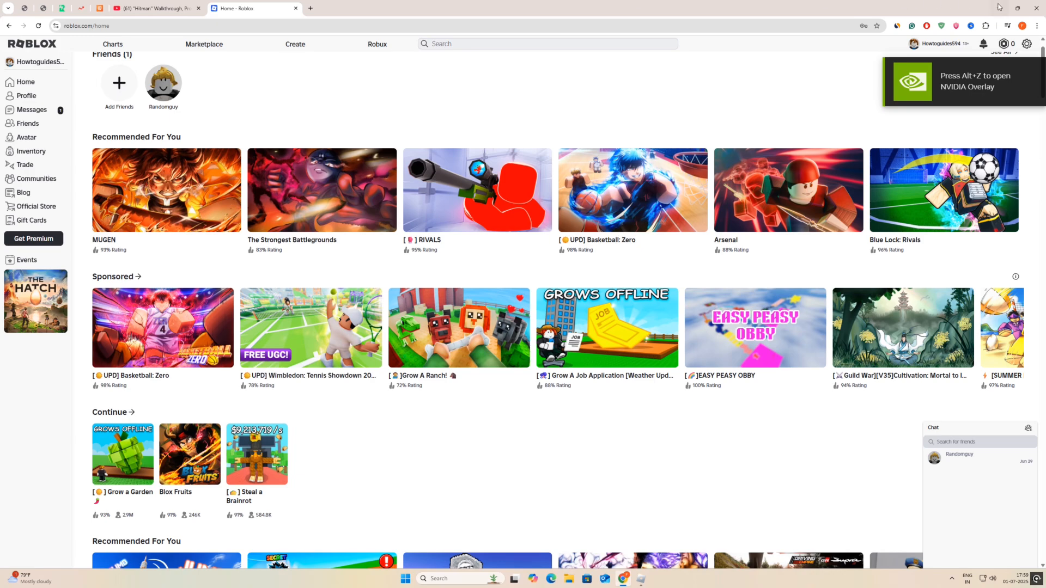
Restore down Chrome beside the Roblox app and start the app's Sign In.
{"action": "left_click", "coordinate": [1017, 8]}
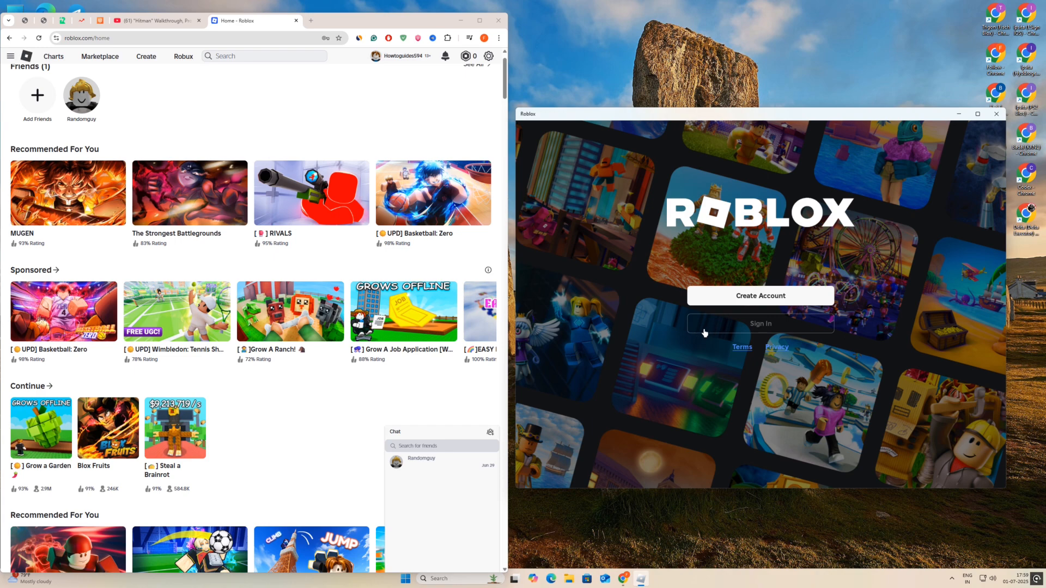
{"action": "left_click", "coordinate": [760, 323]}
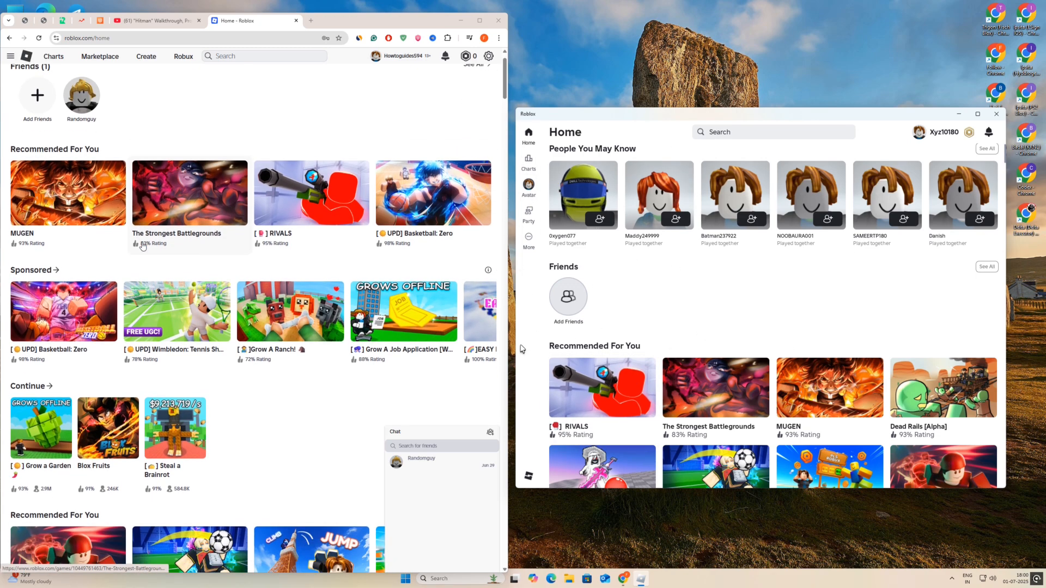
Open the Grow a Garden game page from the website's Continue row.
{"action": "left_click", "coordinate": [40, 427]}
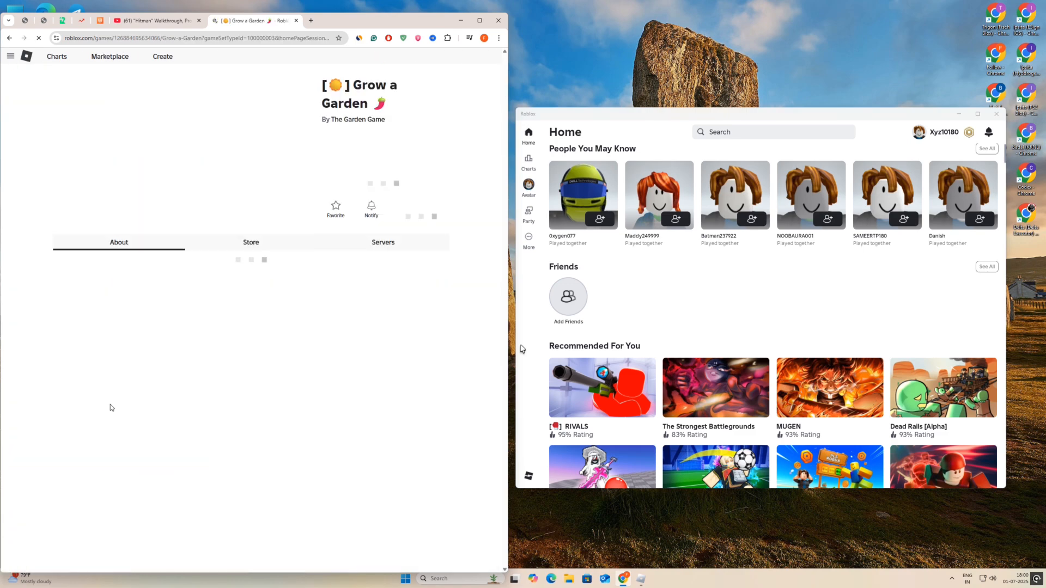